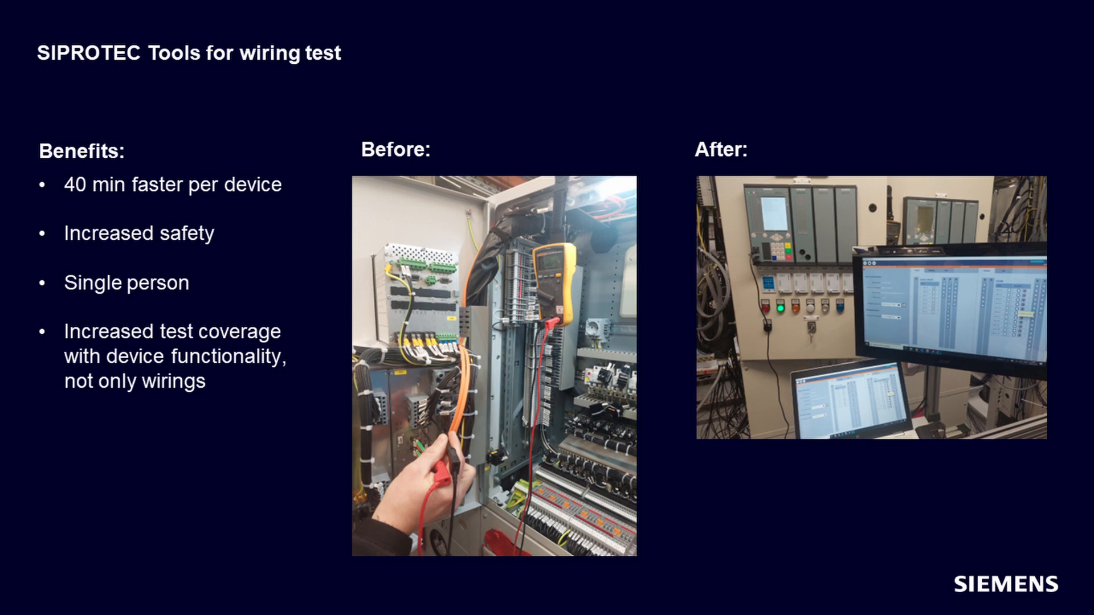
Advance to the SIPROTEC Tools landing page and open the binary I/O hardware and wiring test.
{"action": "key", "text": "Right"}
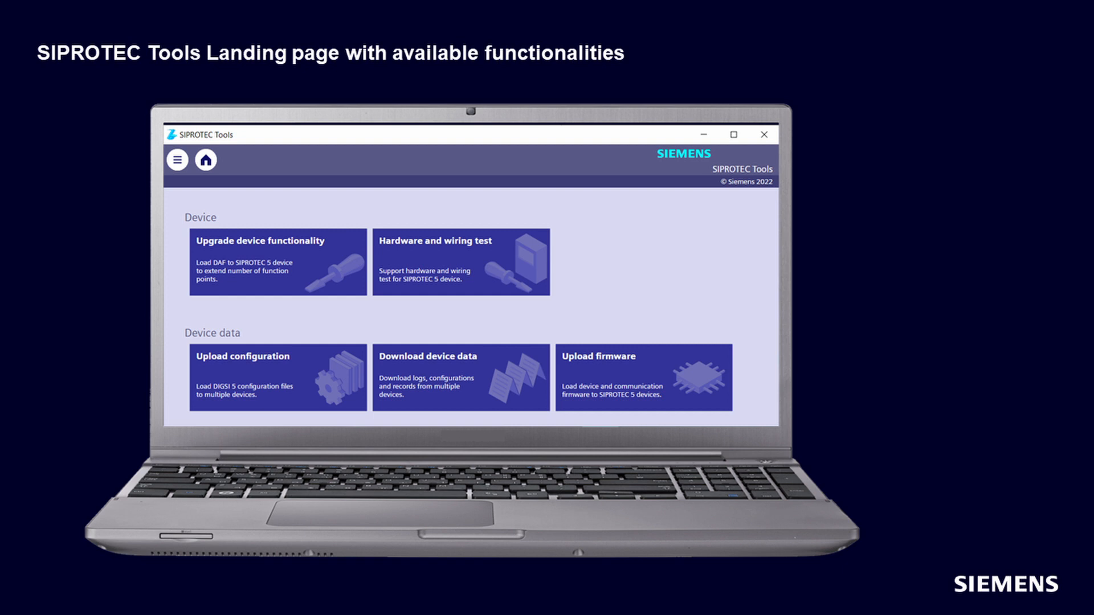
{"action": "left_click", "coordinate": [460, 263]}
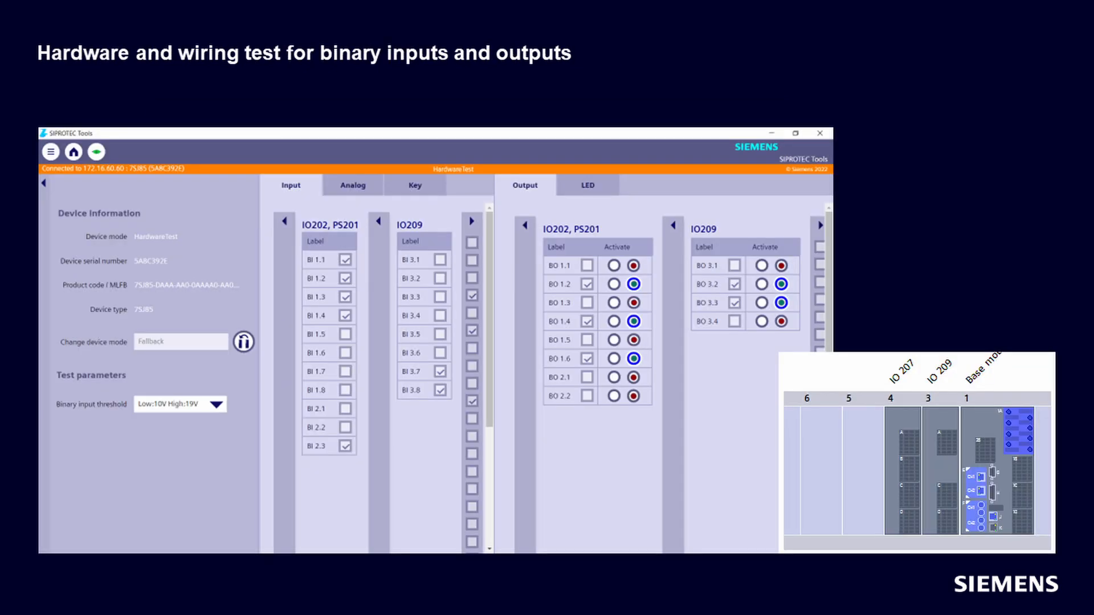